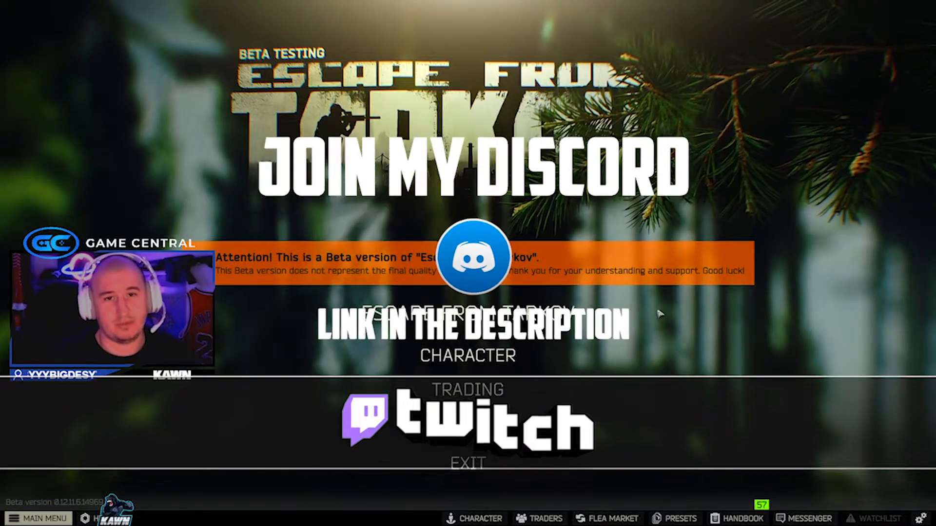
Open the flea market wish list showing 5L propane tank offers from about 47,499 roubles.
click(606, 518)
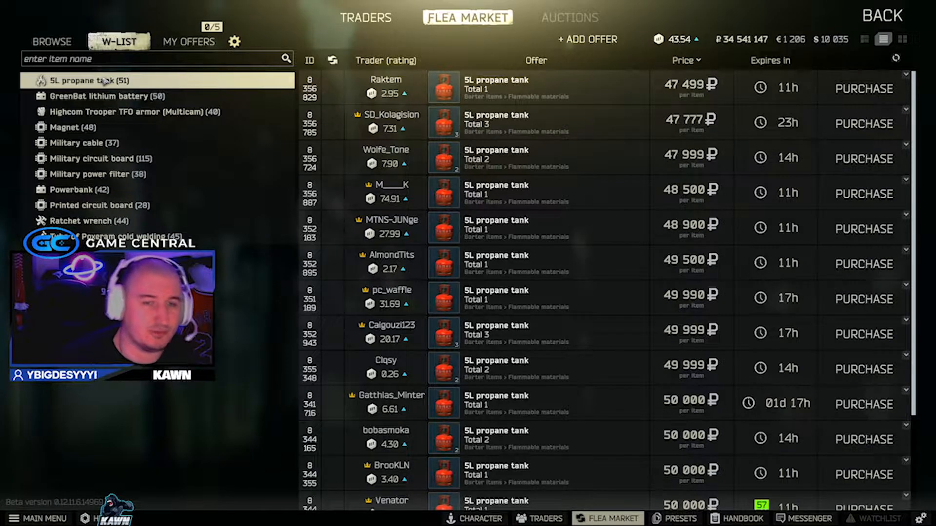
Show GreenBat lithium battery offers, starting around 74,969 roubles each.
click(96, 96)
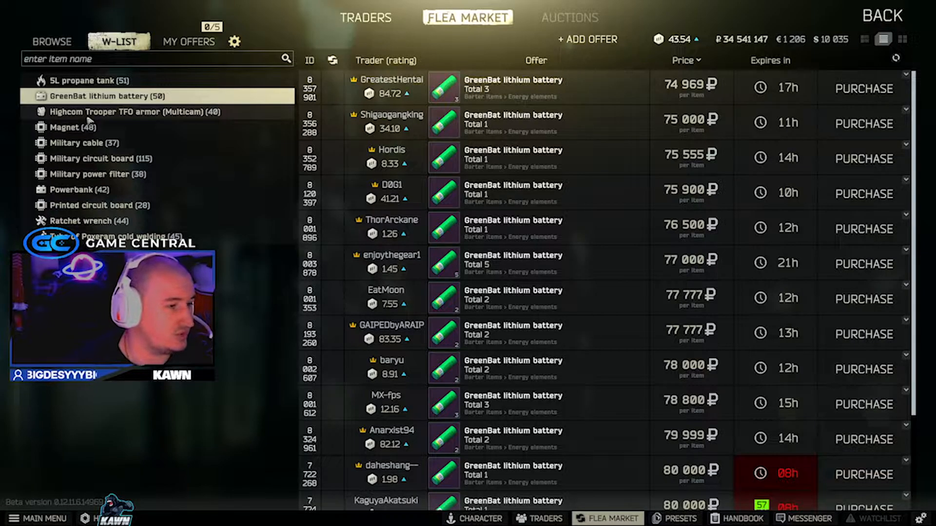
Show Highcom Trooper TFO armor (Multicam) offers, cheapest around 140,000 roubles.
click(131, 112)
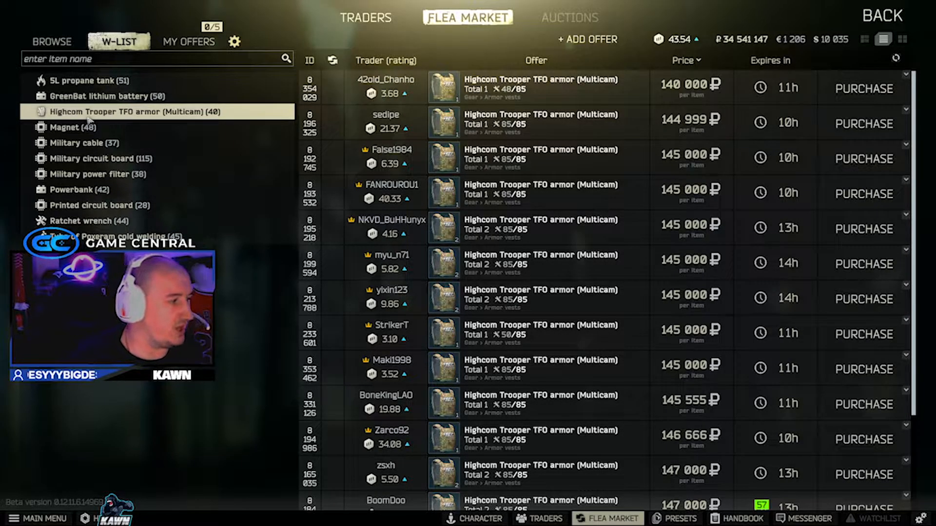
Check Magnet offers, then list Military cable offers from about 80,000 roubles.
click(70, 127)
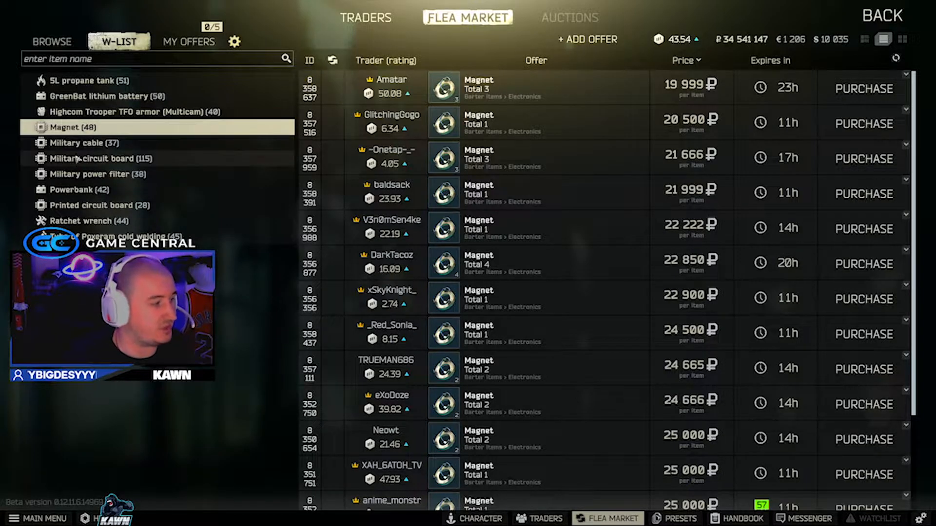
click(85, 143)
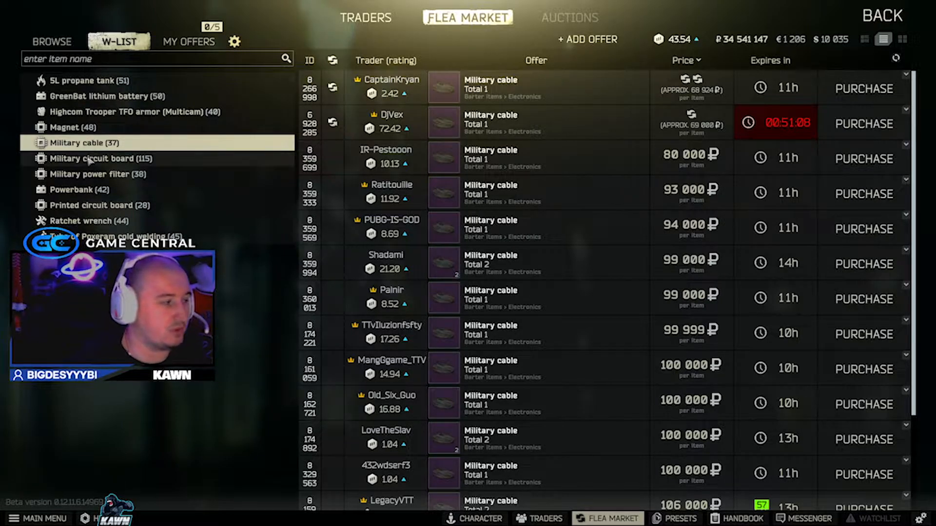
Browse Military circuit board and Military power filter offers, ending on Powerbank from 32,000 roubles.
click(102, 158)
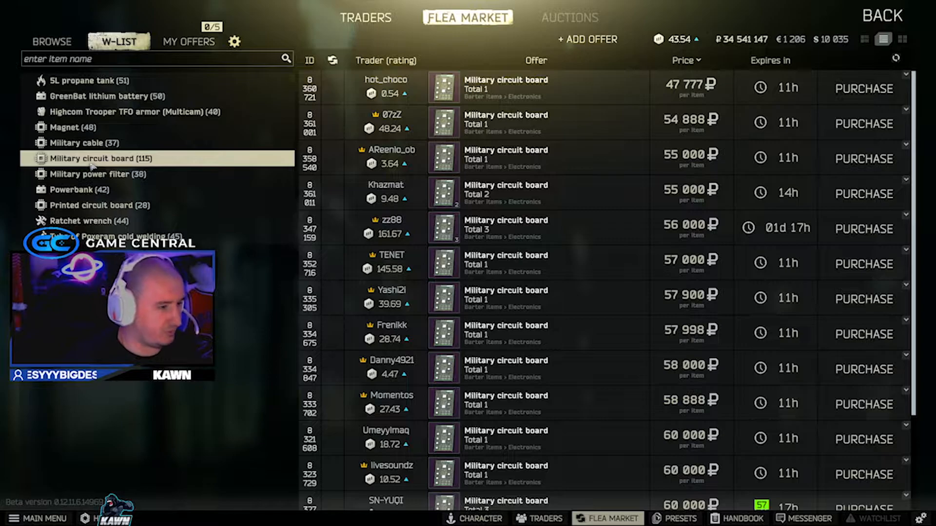
click(94, 174)
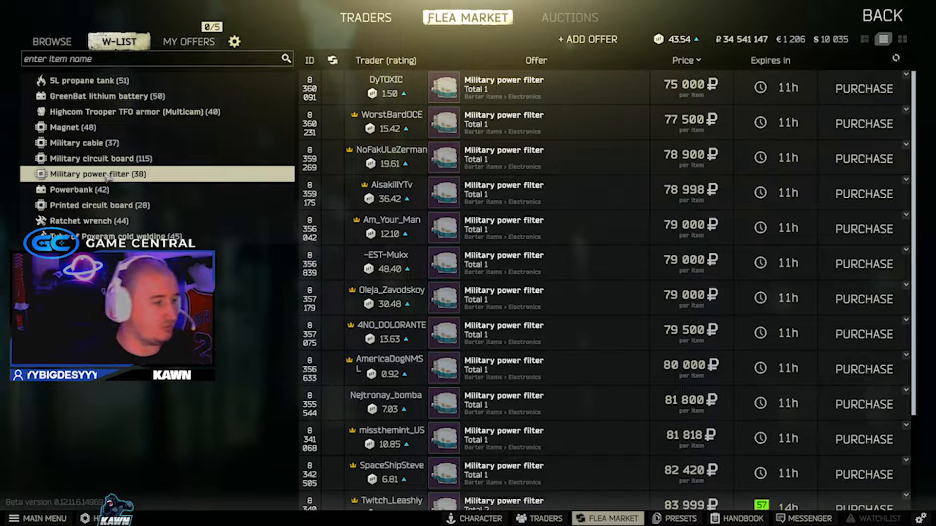
click(78, 190)
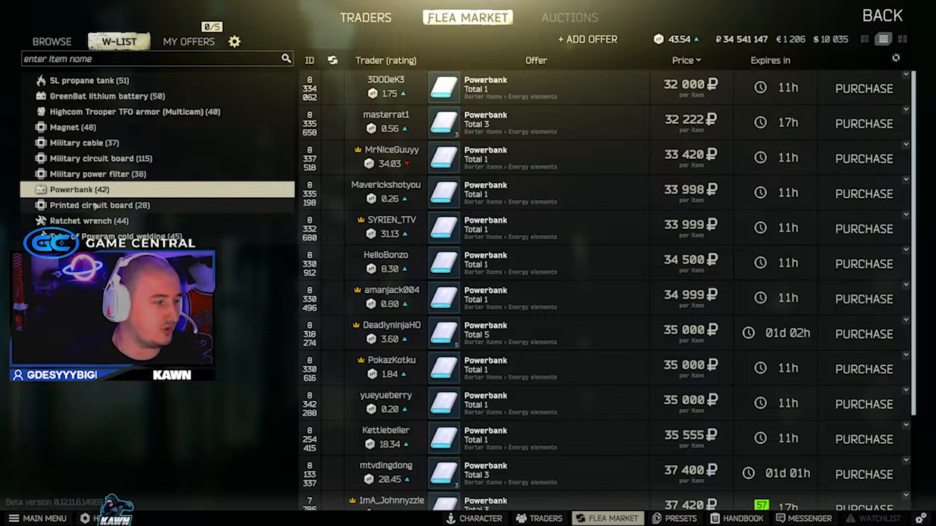
Check Printed circuit board offers, then list Ratchet wrench offers from about 79,999 roubles.
click(100, 205)
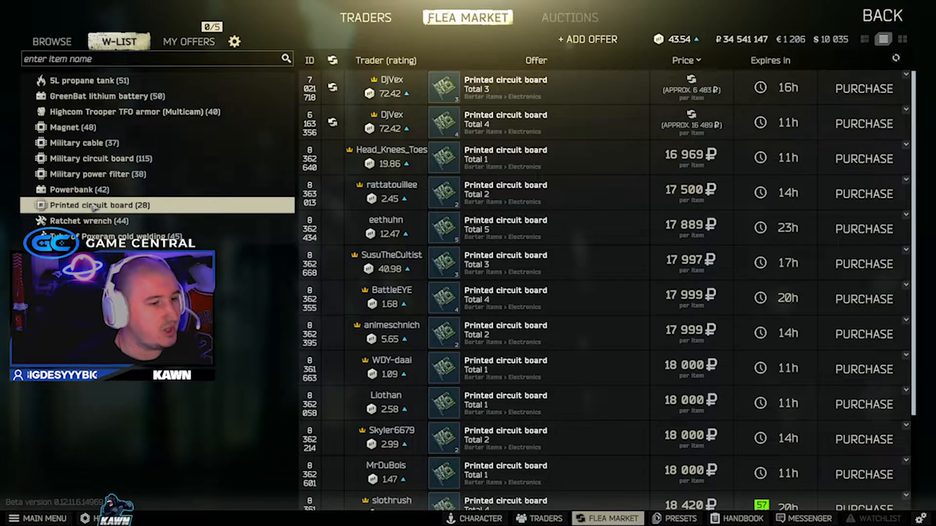
click(90, 221)
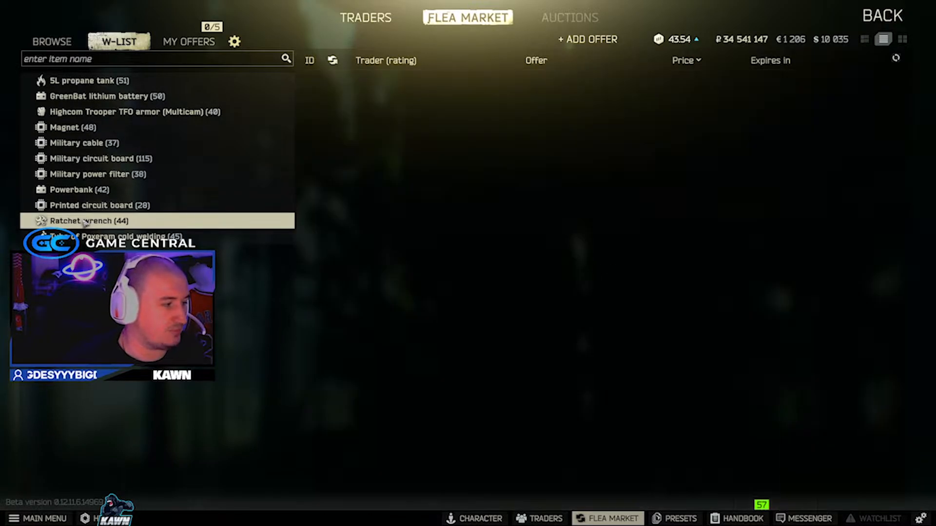
click(84, 221)
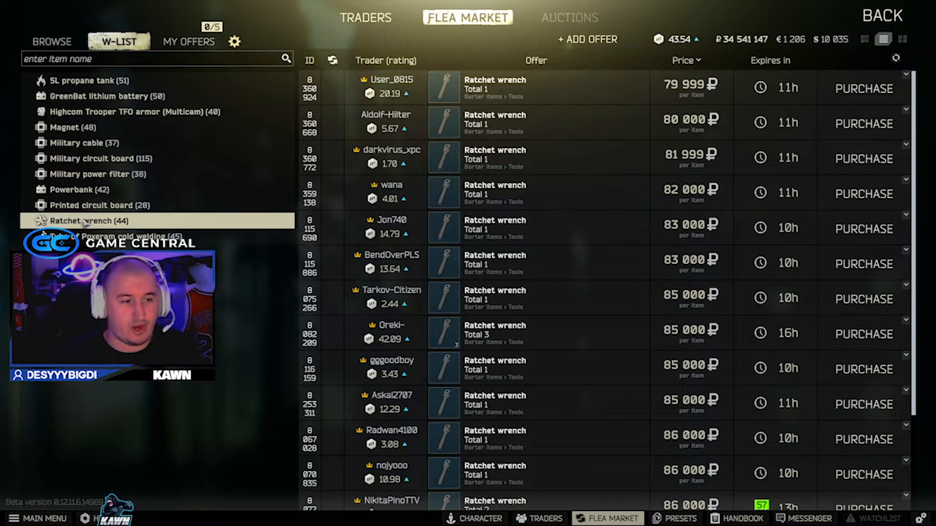